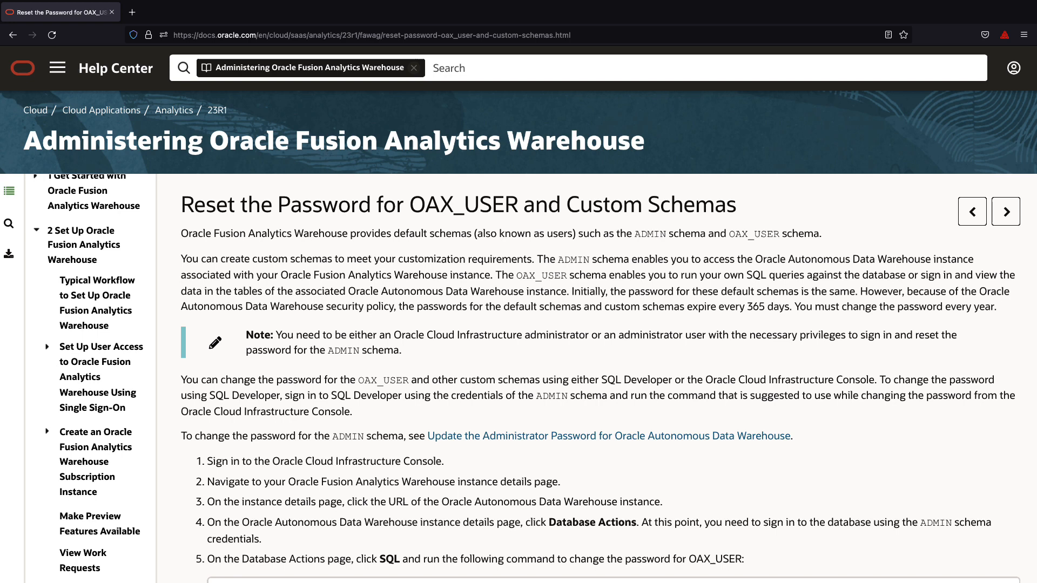
# - Download the client wallet from the oax-fawsupporttemp ADW instance's Database connection page
pyautogui.doubleClick(464, 205)
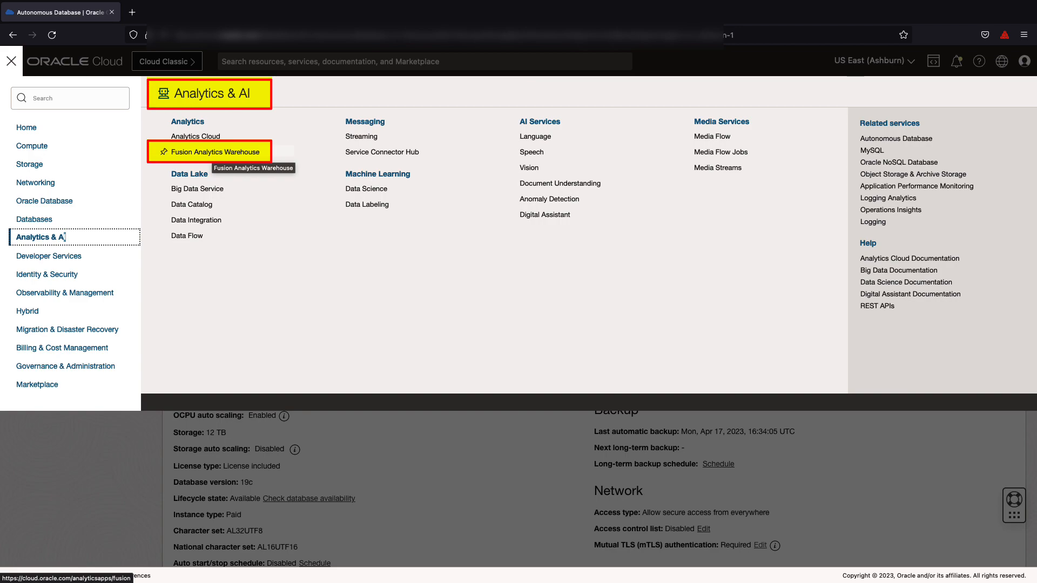
pyautogui.click(213, 151)
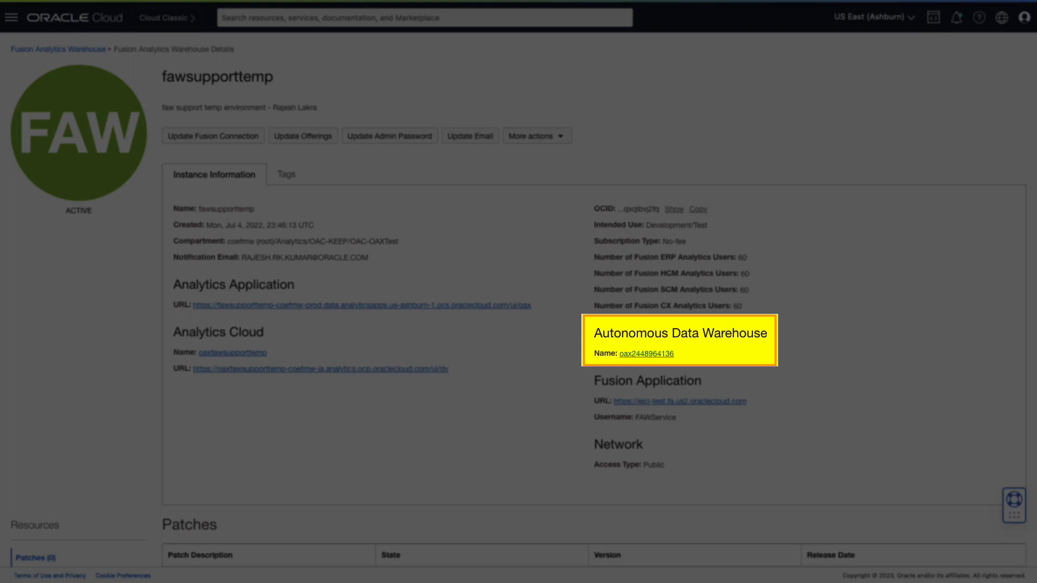
pyautogui.click(646, 353)
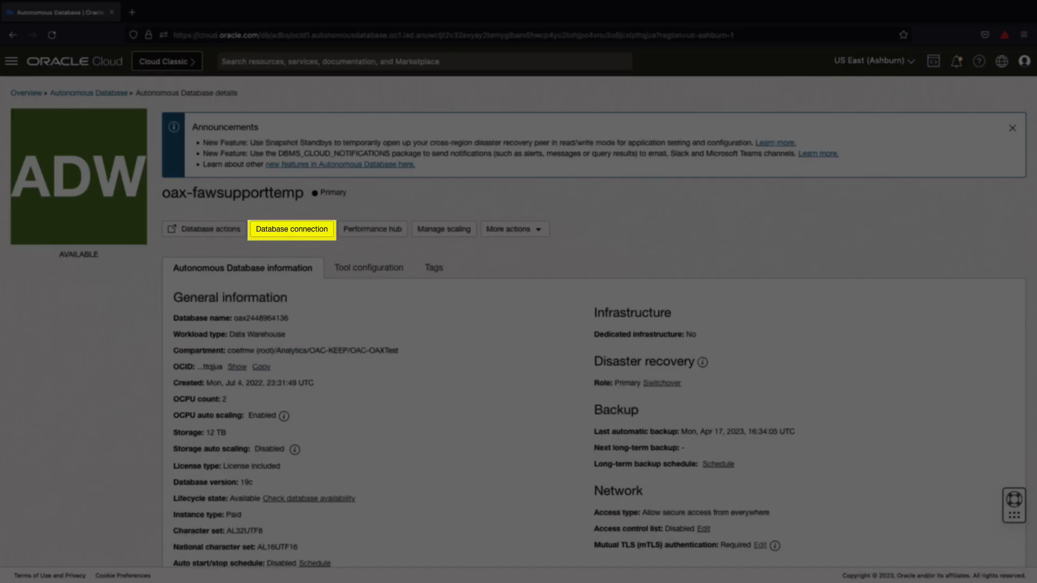
pyautogui.click(292, 229)
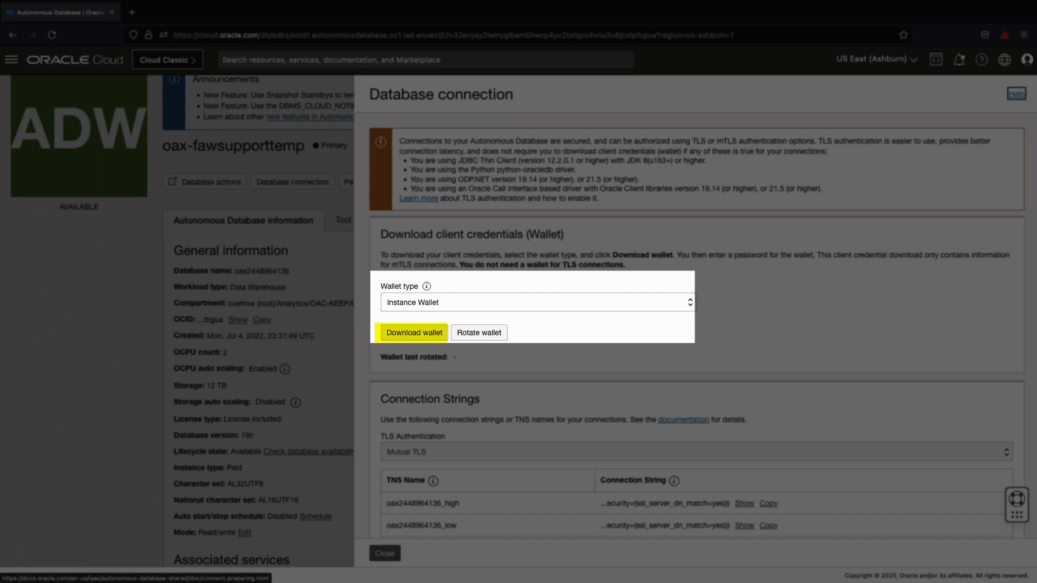
pyautogui.click(413, 333)
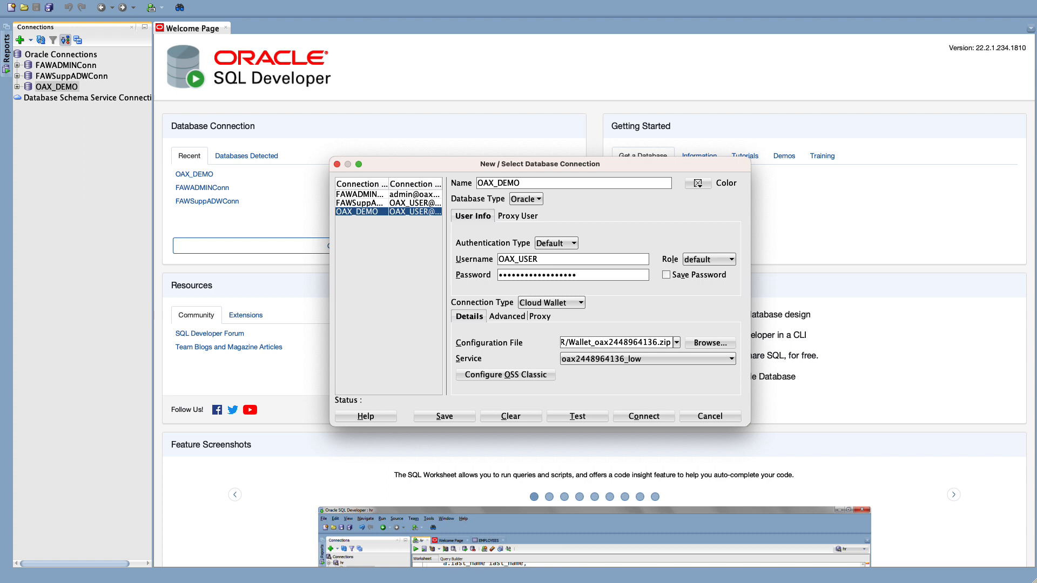
pyautogui.click(572, 183)
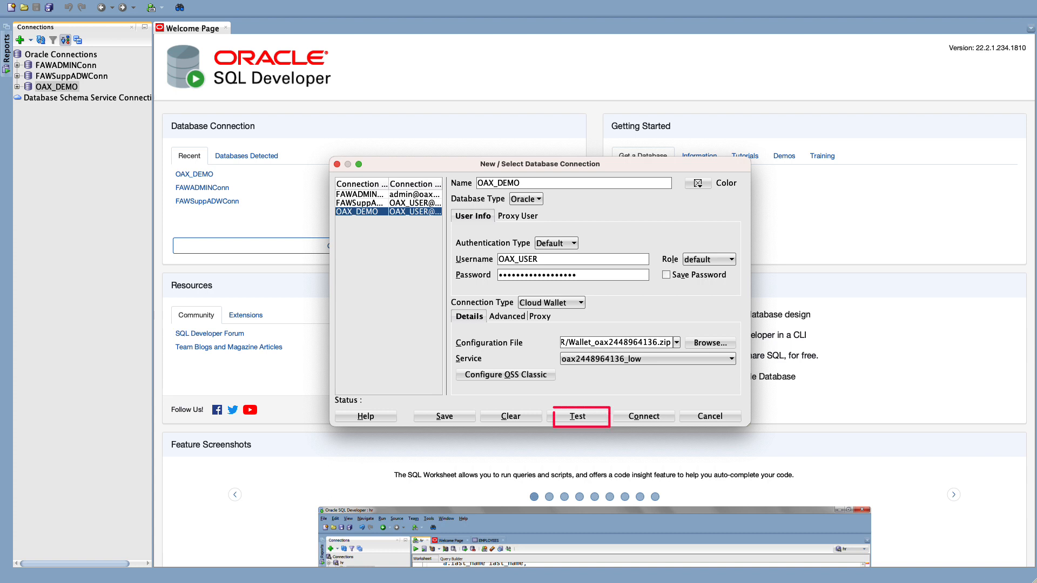
pyautogui.moveTo(444, 416)
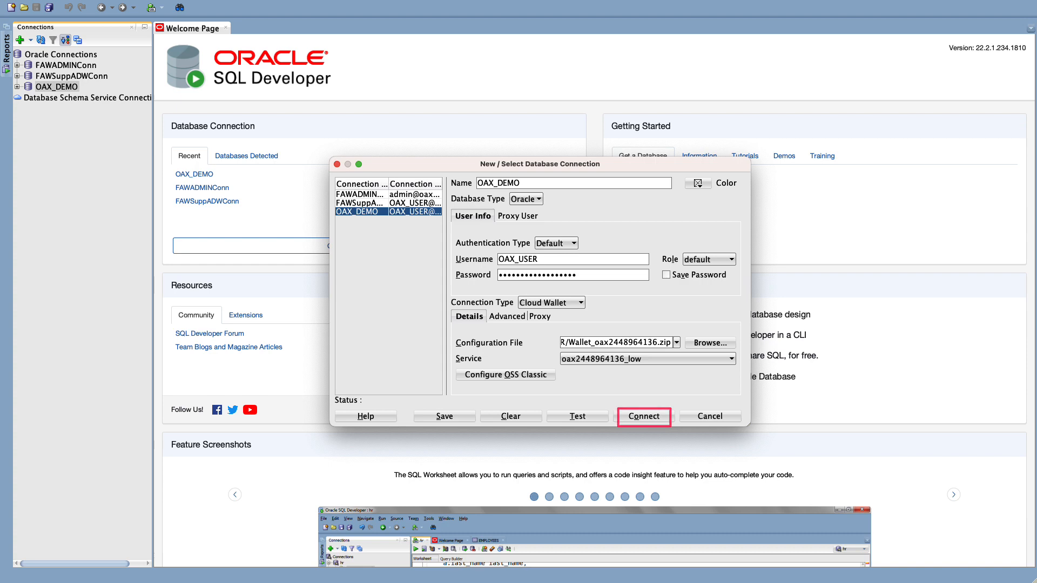
pyautogui.click(642, 416)
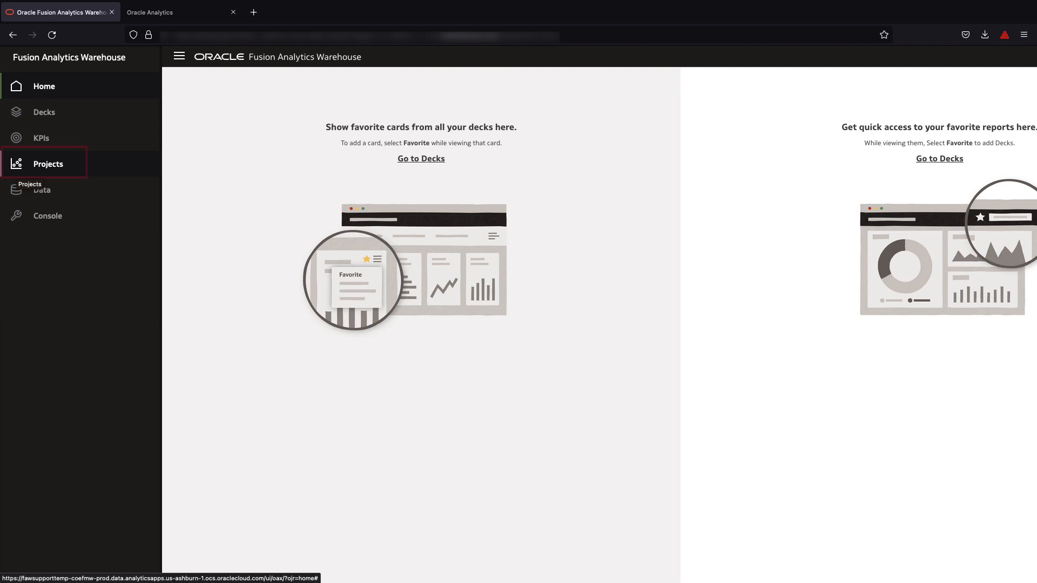
# - Open TestProject from Projects in its own tab and return to the home tab
pyautogui.click(178, 11)
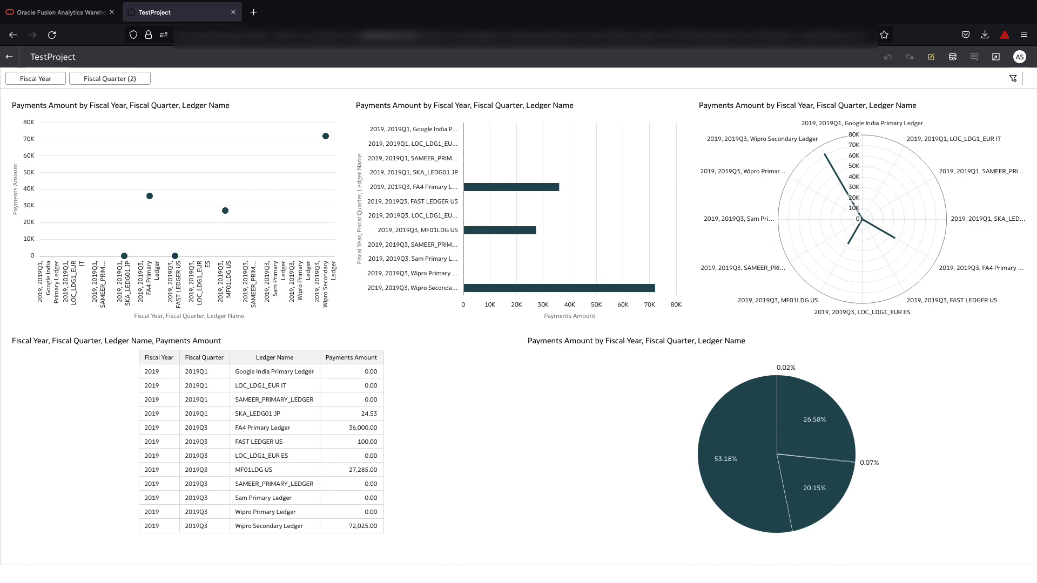
pyautogui.click(60, 12)
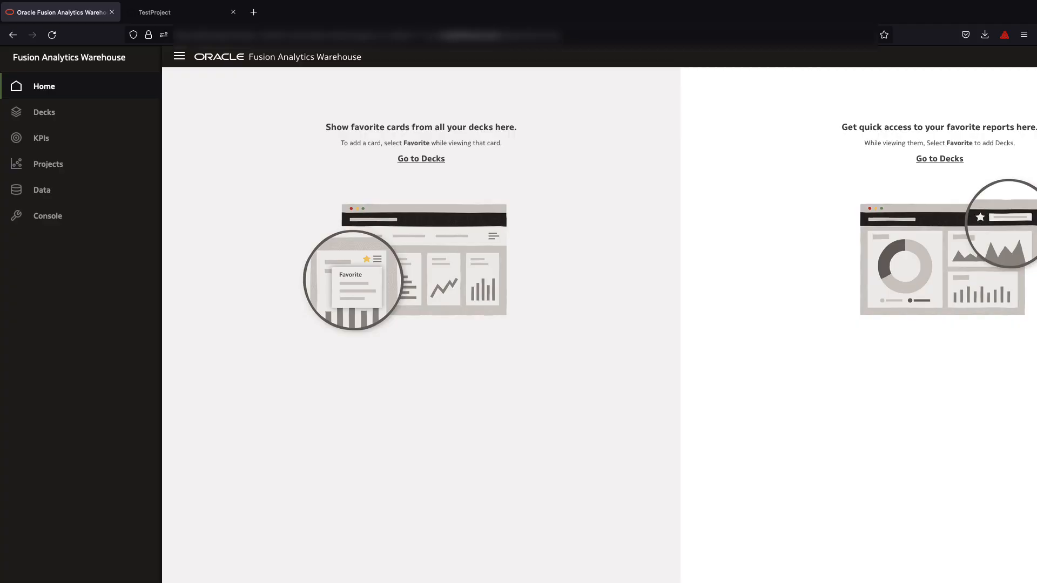
# - View the TestProject payments query log under Console > Sessions & Query Caches and scroll to its physical SQL
pyautogui.click(48, 216)
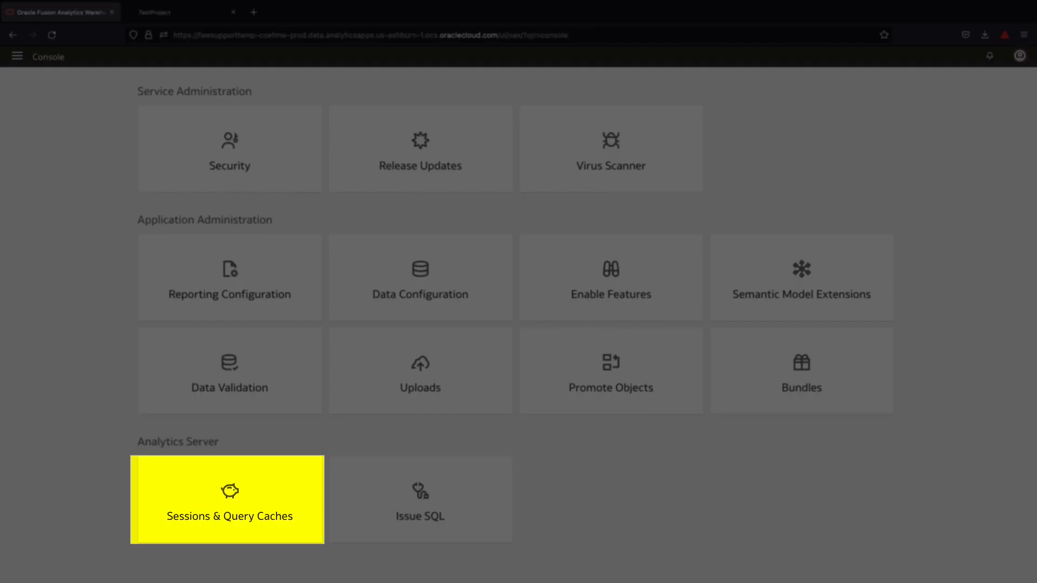
pyautogui.click(229, 499)
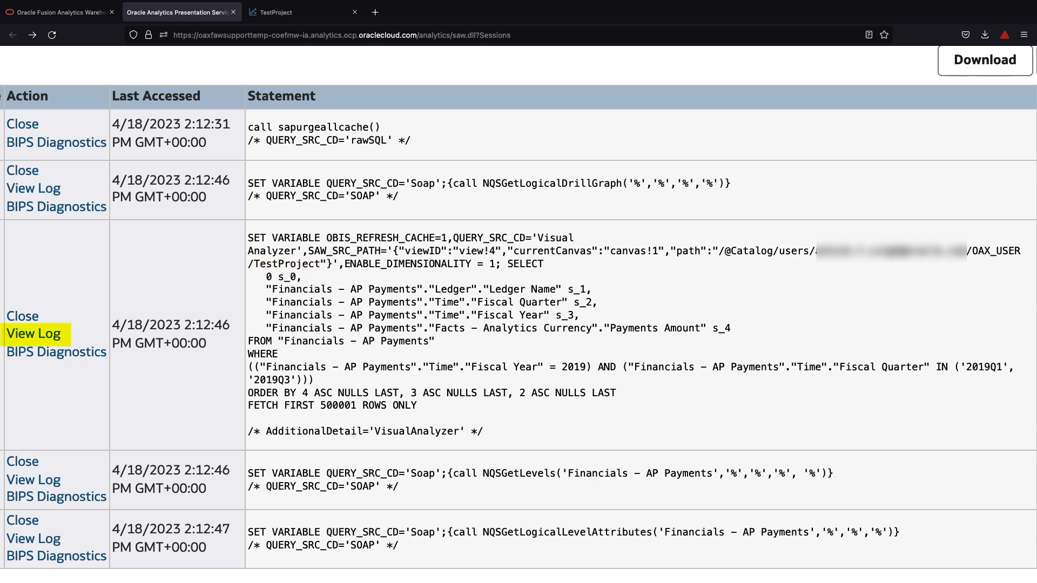
pyautogui.click(34, 333)
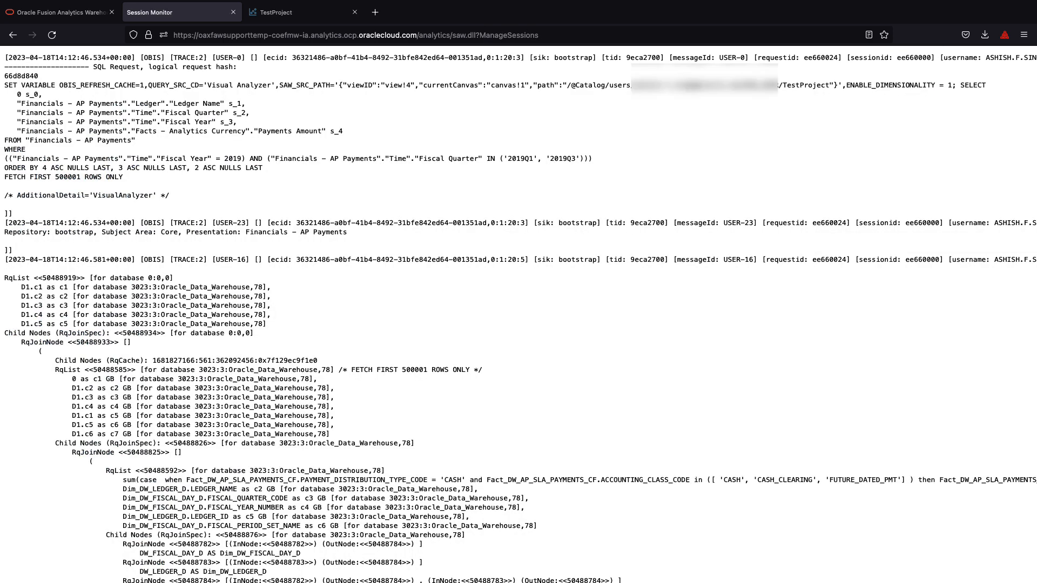
pyautogui.scroll(-3)
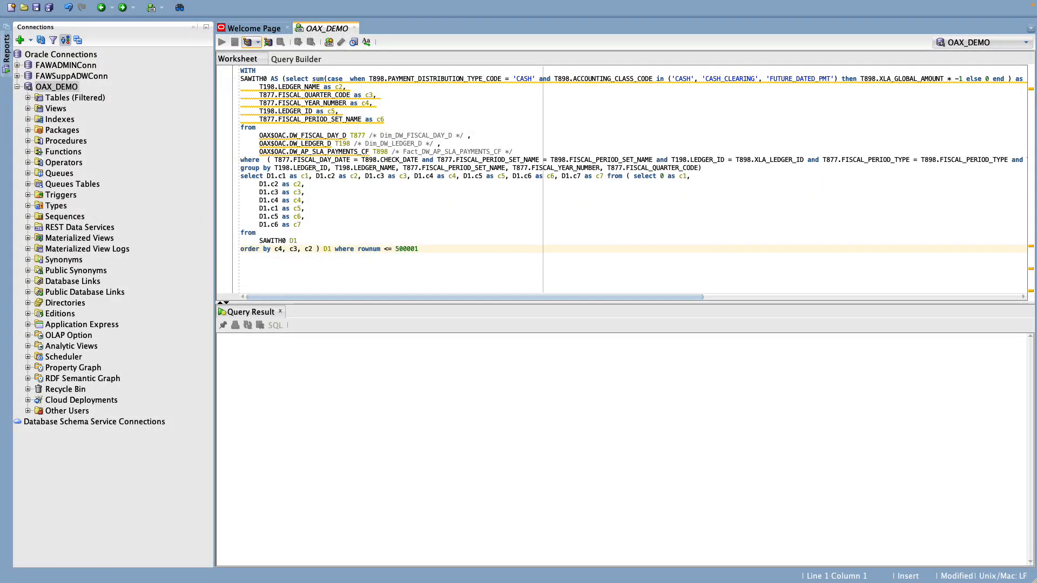
# - Run the pasted SAWITH0 physical payments query in the OAX_DEMO worksheet
pyautogui.click(236, 43)
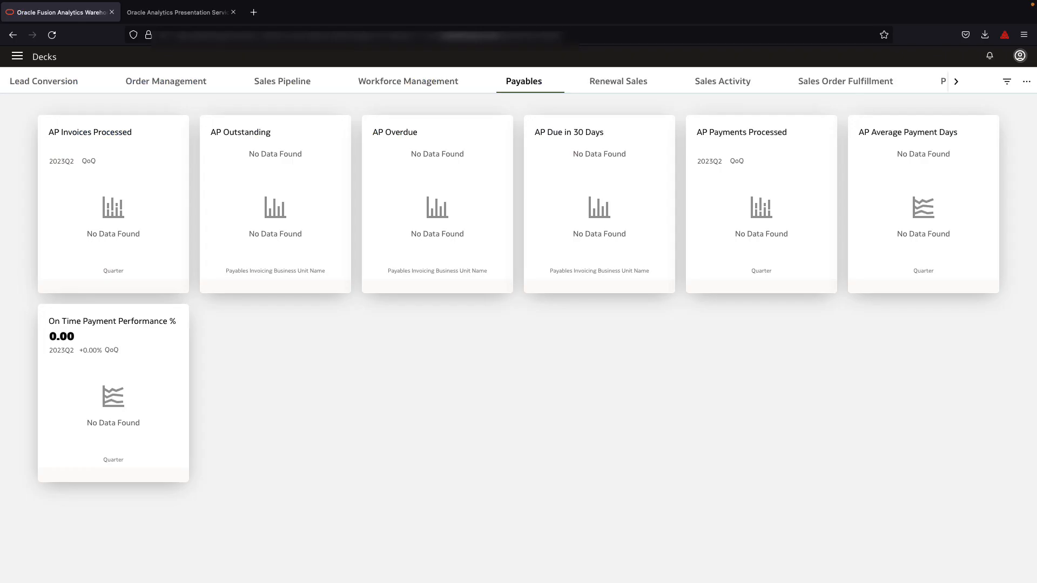
# - Single out the AP Outstanding card in the Payables deck
pyautogui.click(276, 199)
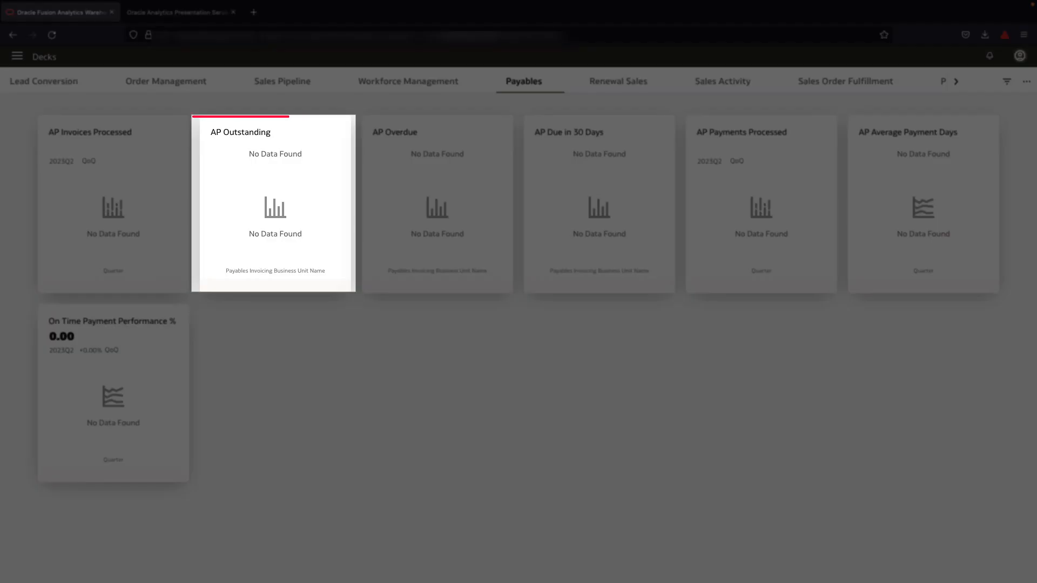